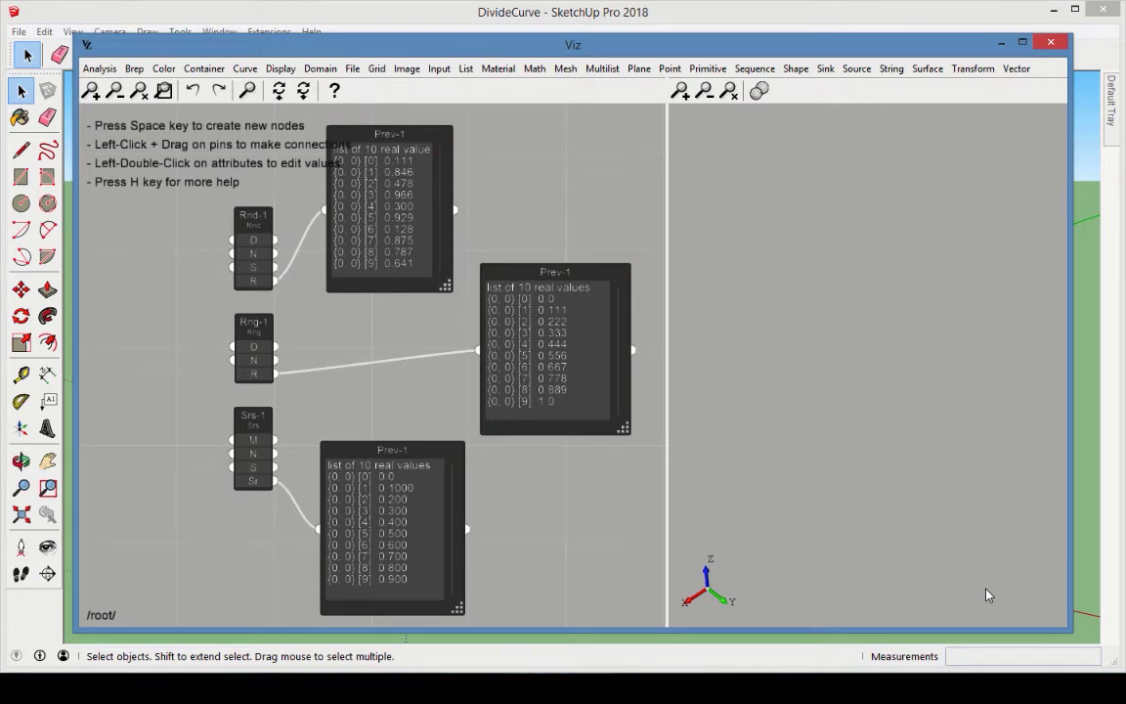
# Step: Select and delete every node of the old random-number graph, leaving the canvas empty
pyautogui.click(1022, 41)
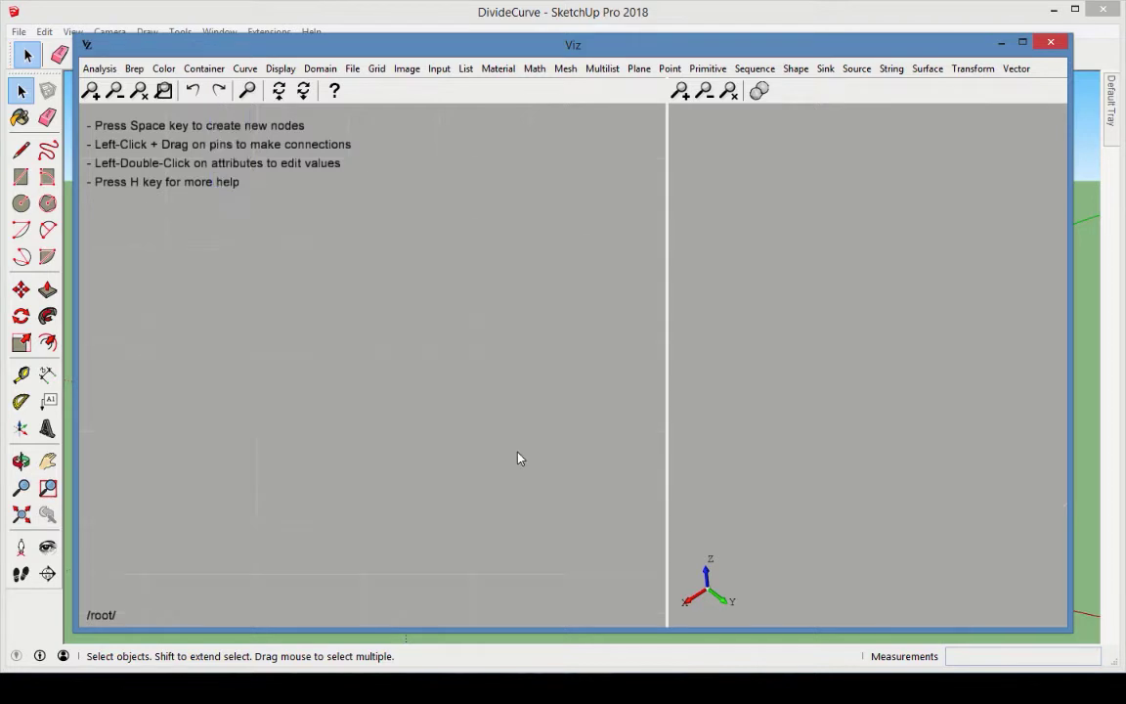
pyautogui.moveTo(410, 371)
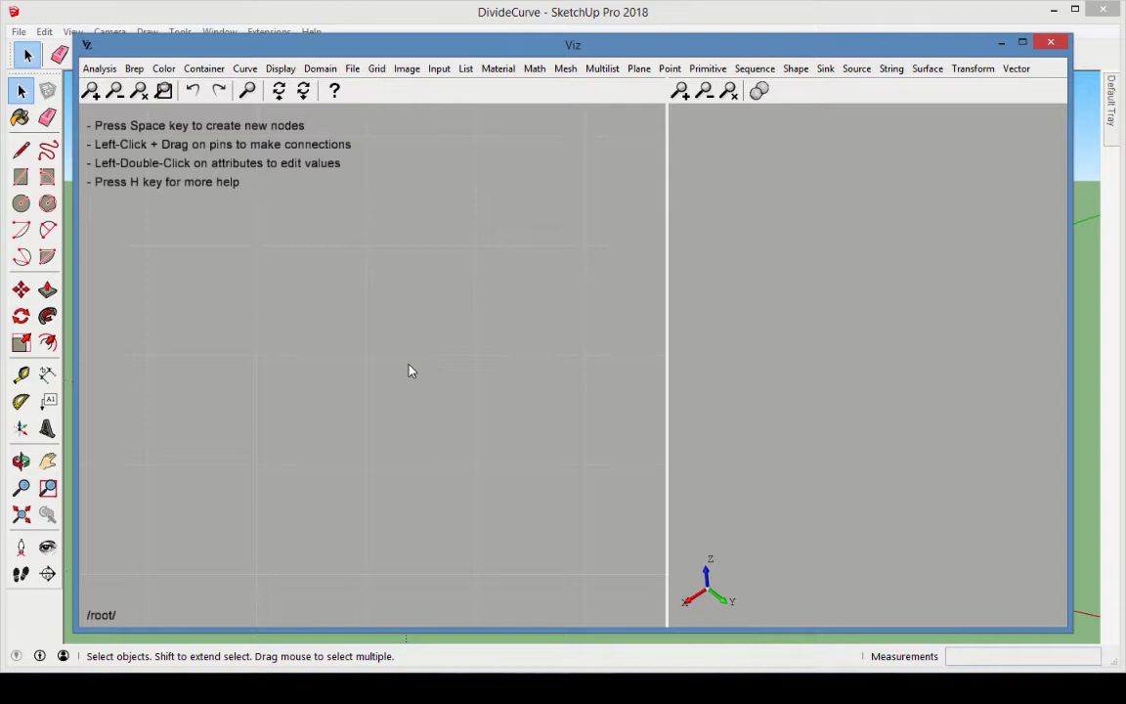
pyautogui.moveTo(325, 260)
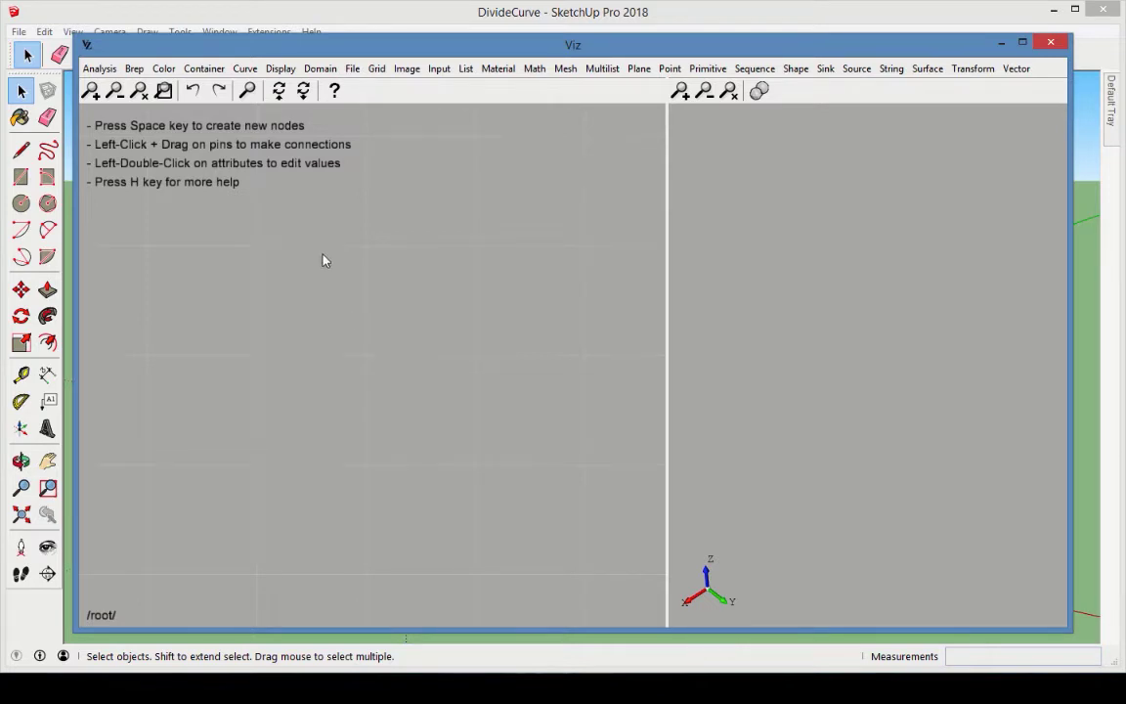
# Step: Place a Divide Curve node from the Curve menu onto the empty canvas
pyautogui.click(246, 69)
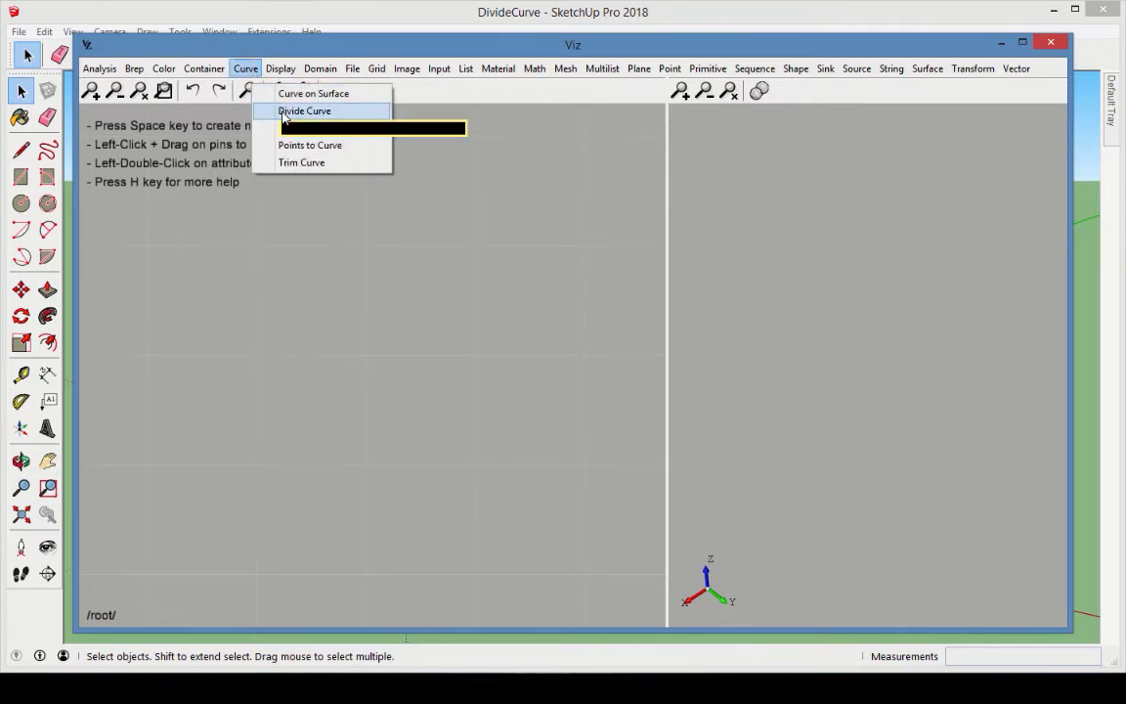
pyautogui.click(304, 109)
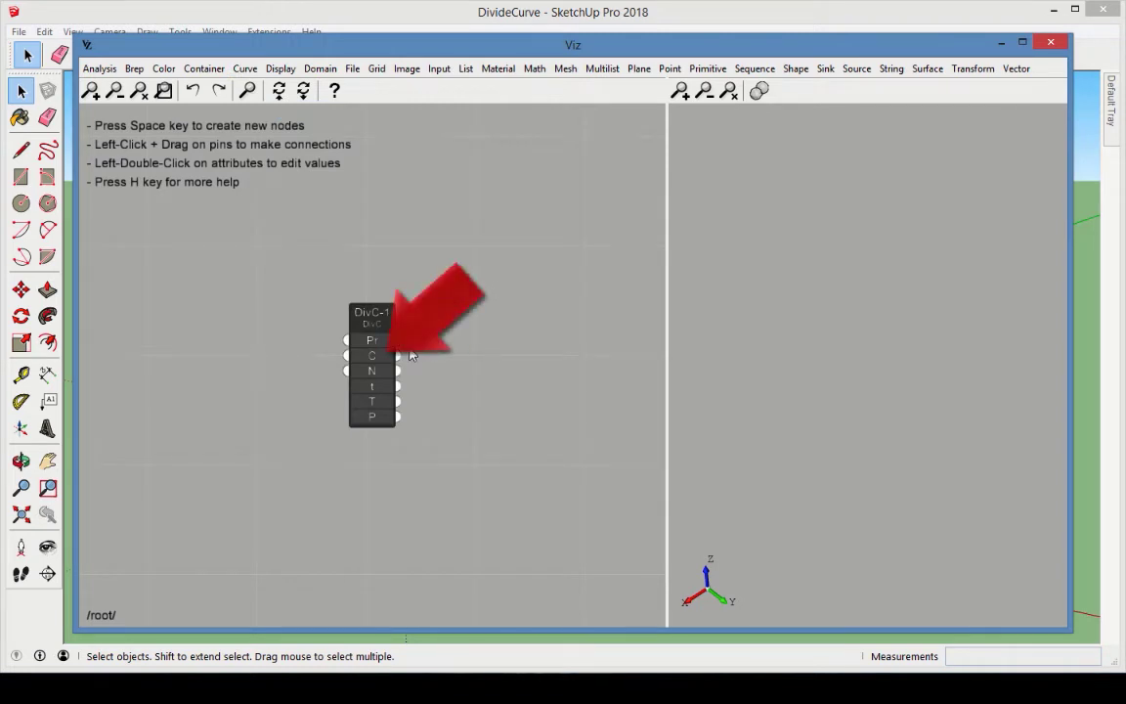
pyautogui.moveTo(371, 416)
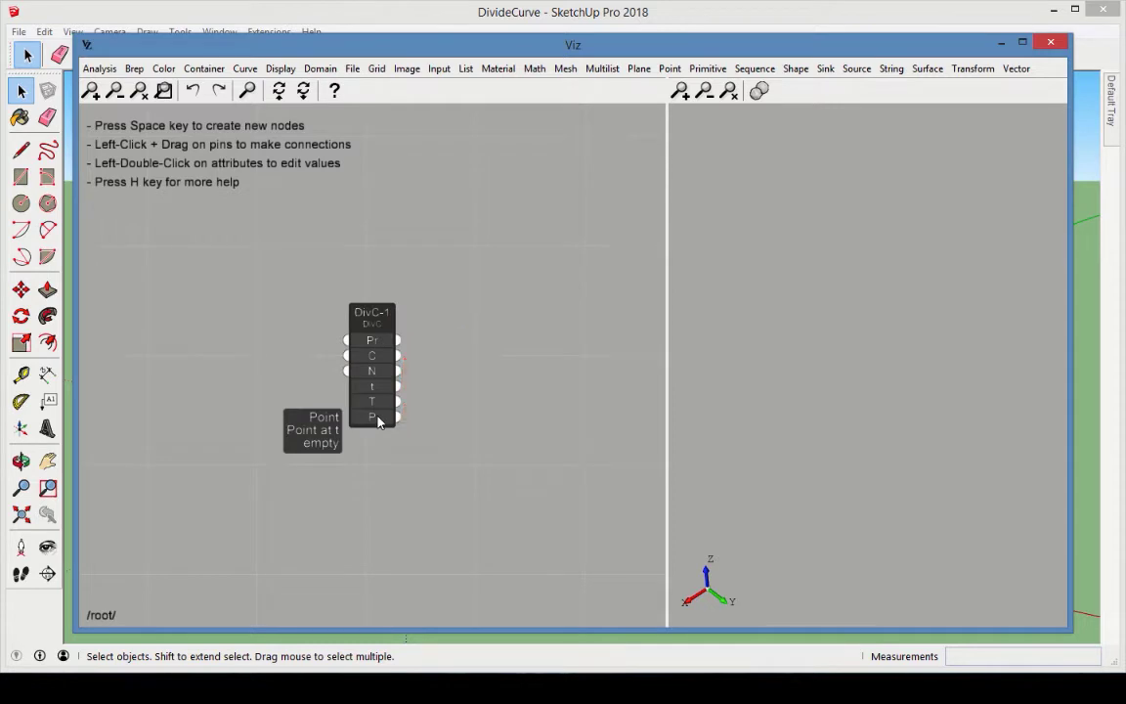
pyautogui.moveTo(629, 193)
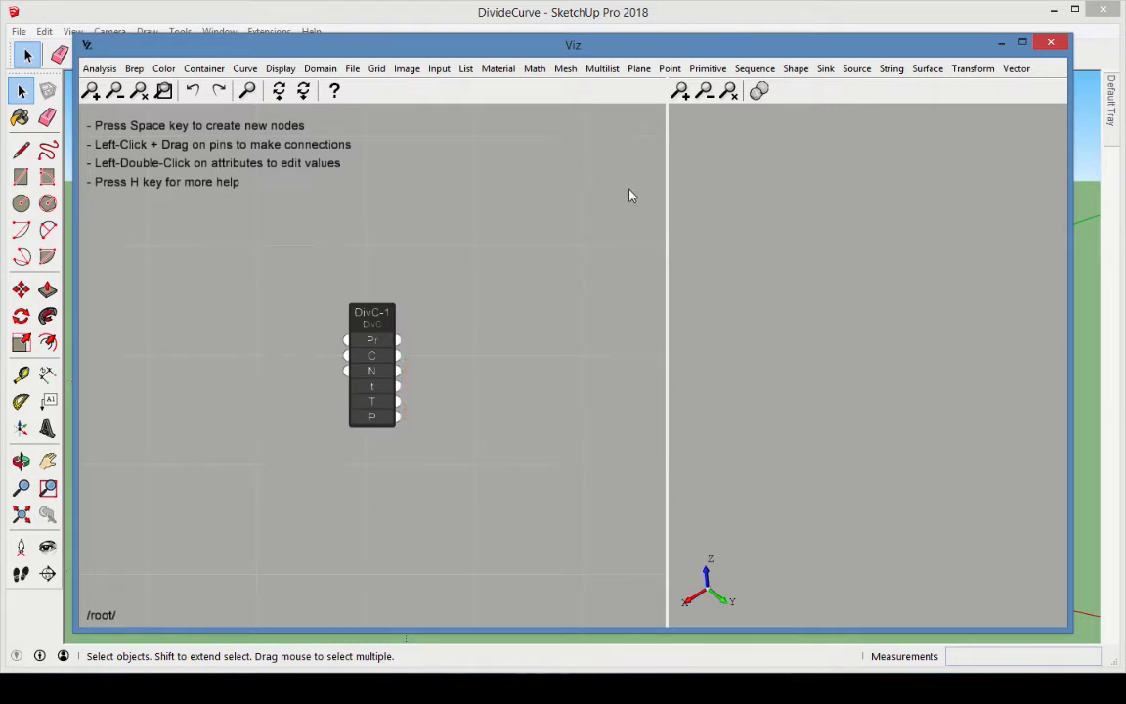
# Step: Add a Circle primitive and wire it into Divide Curve, previewing its 11 division points
pyautogui.click(708, 69)
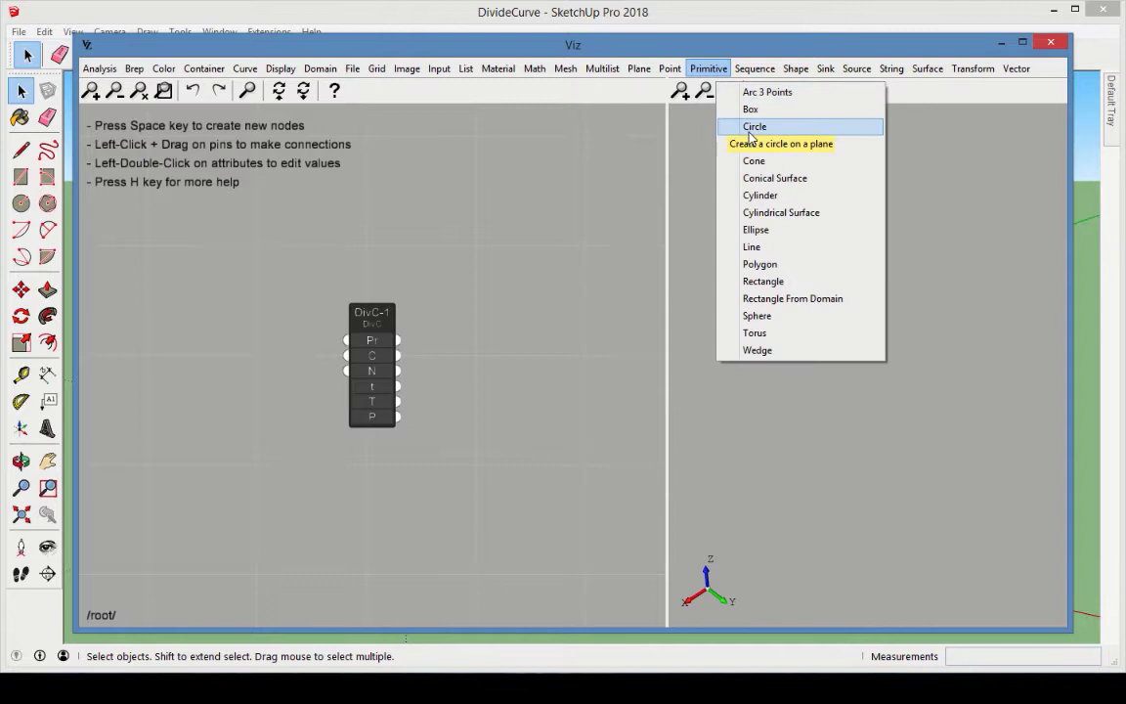
pyautogui.click(754, 126)
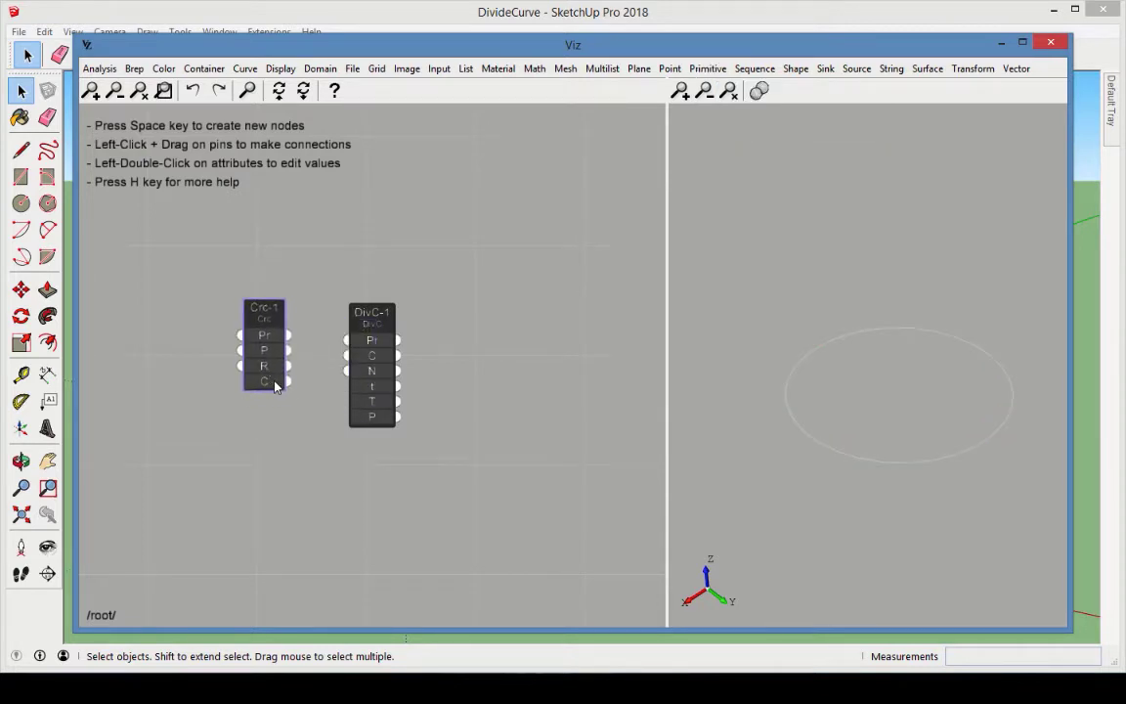
pyautogui.moveTo(283, 379); pyautogui.dragTo(348, 340)
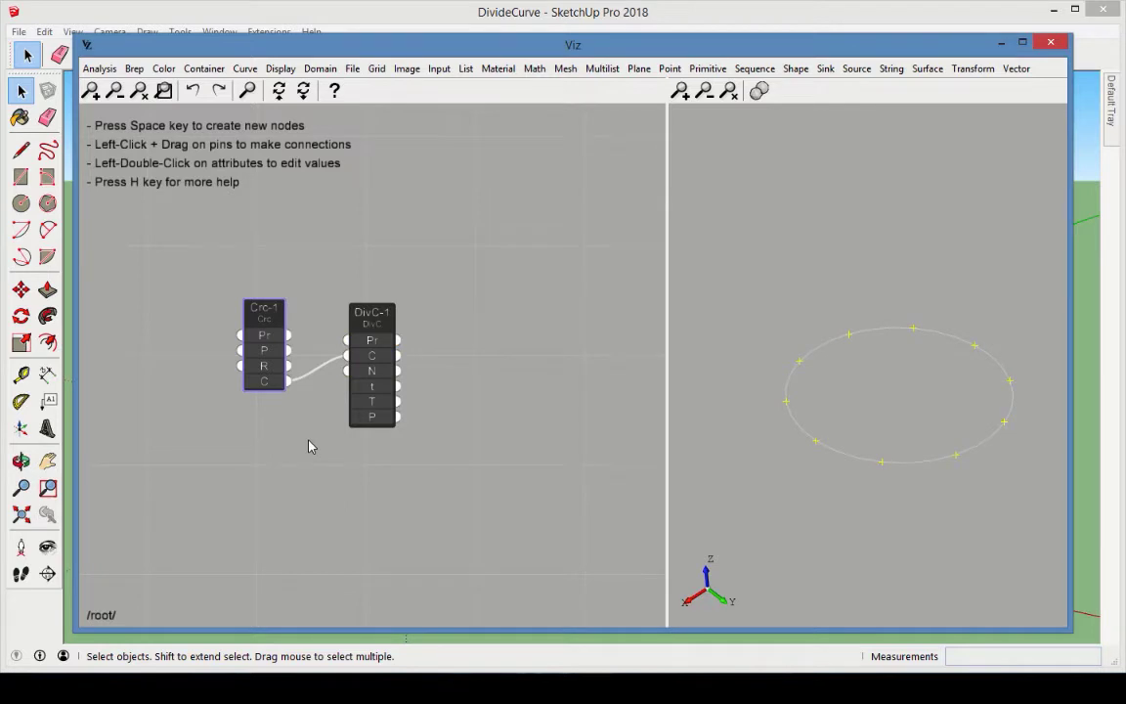
pyautogui.moveTo(396, 416)
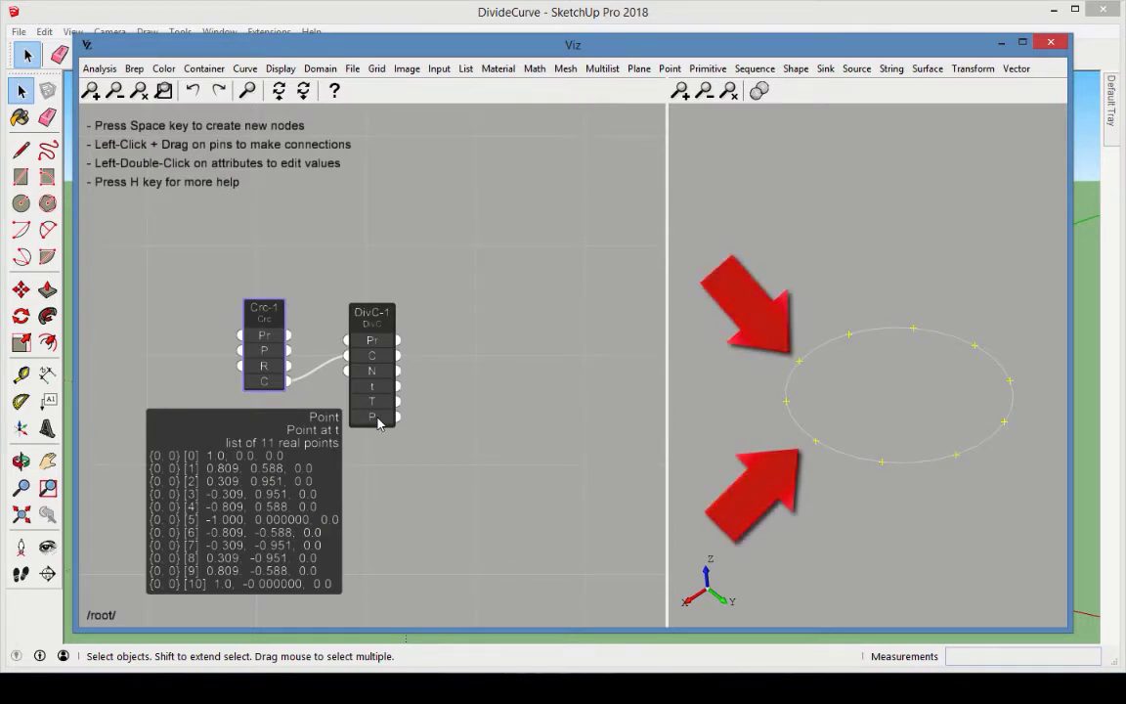
pyautogui.click(531, 446)
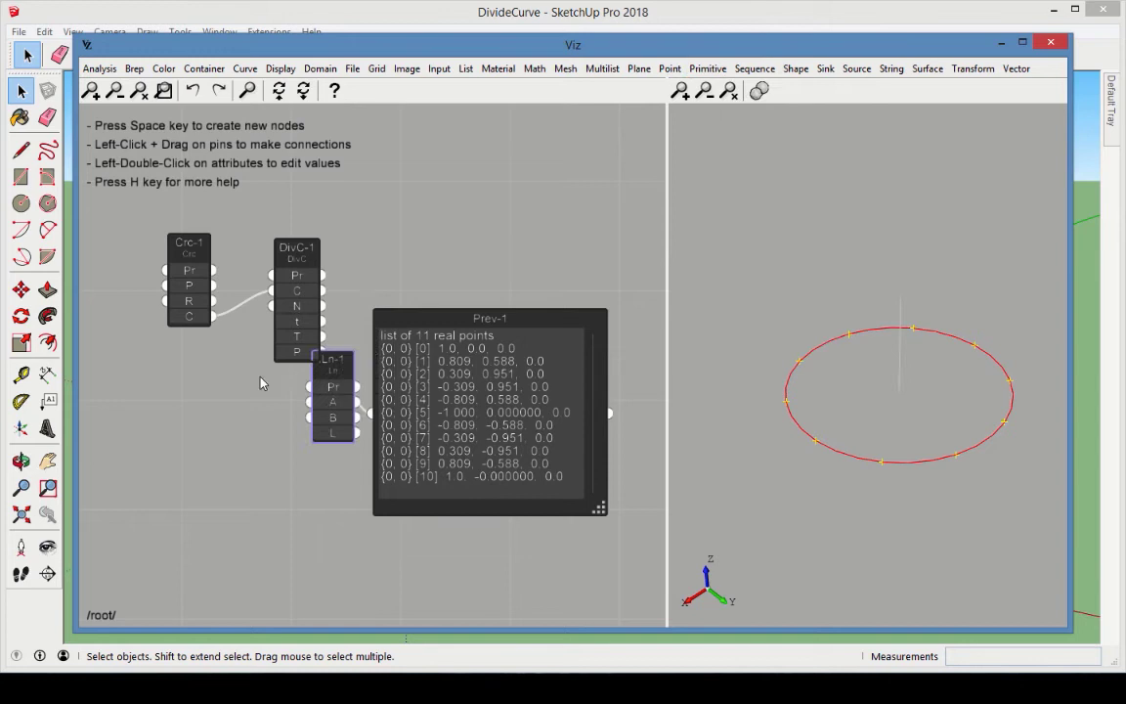
# Step: Wire the Line node into Divide Curve so circle and line points form a two-branch tree
pyautogui.moveTo(332, 394); pyautogui.dragTo(152, 410)
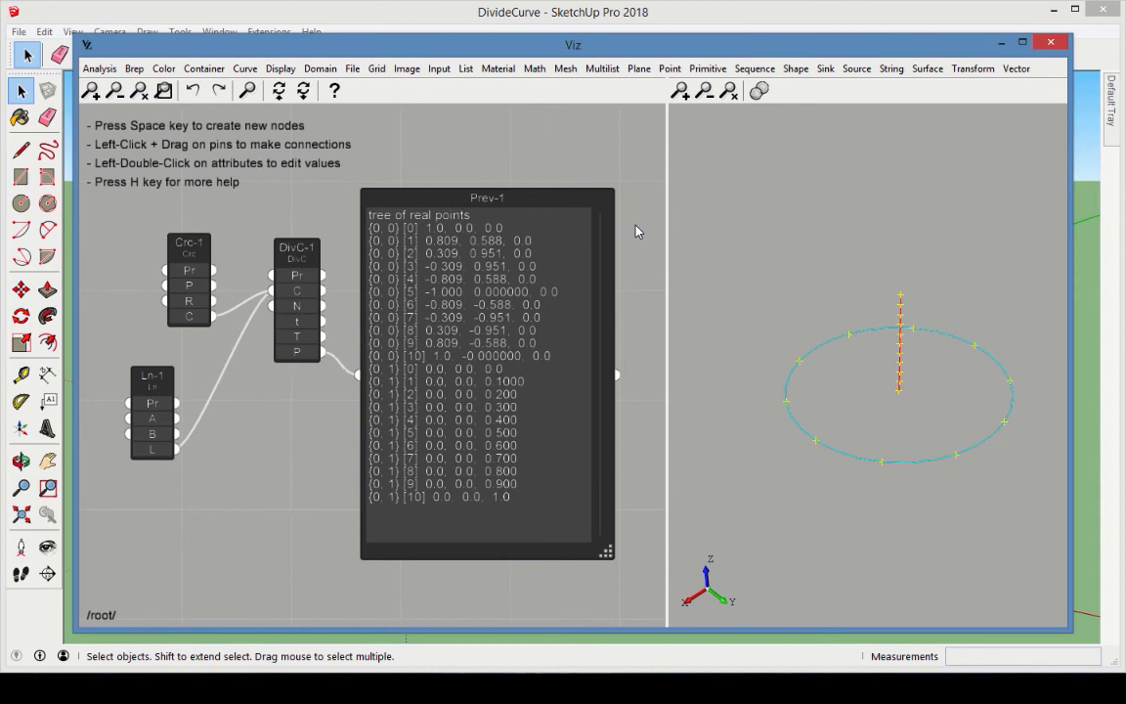
# Step: Add an Arc node and wire it into Divide Curve as a third branch of points
pyautogui.click(708, 68)
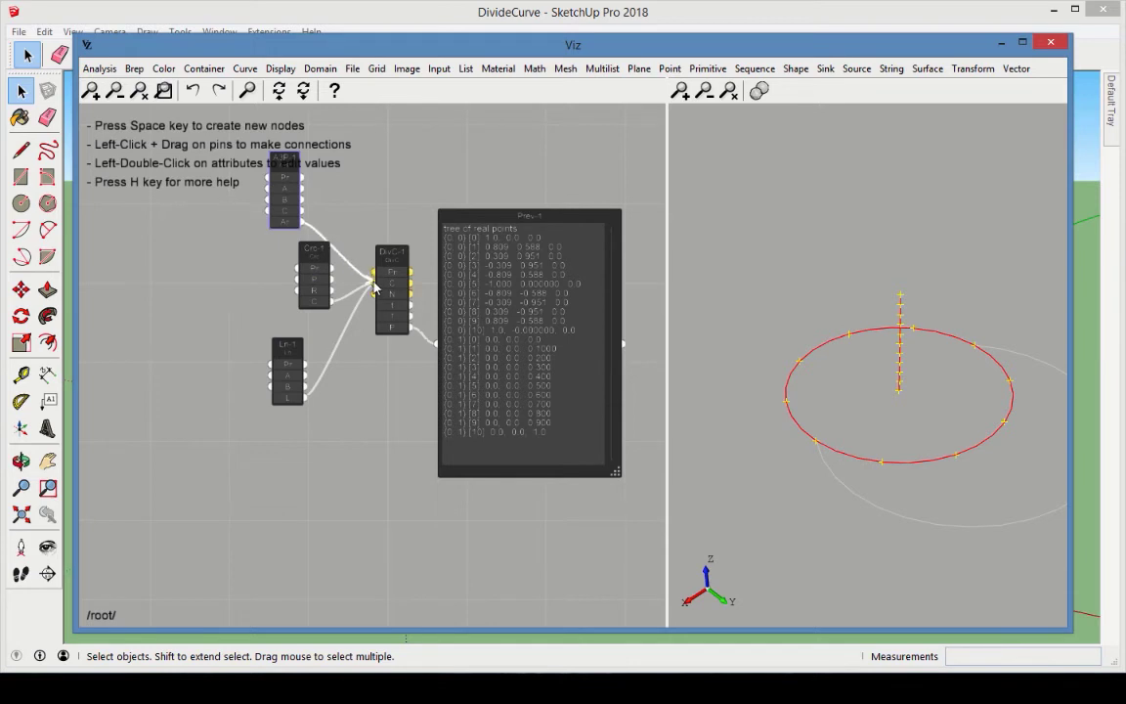
pyautogui.moveTo(615, 471); pyautogui.dragTo(633, 571)
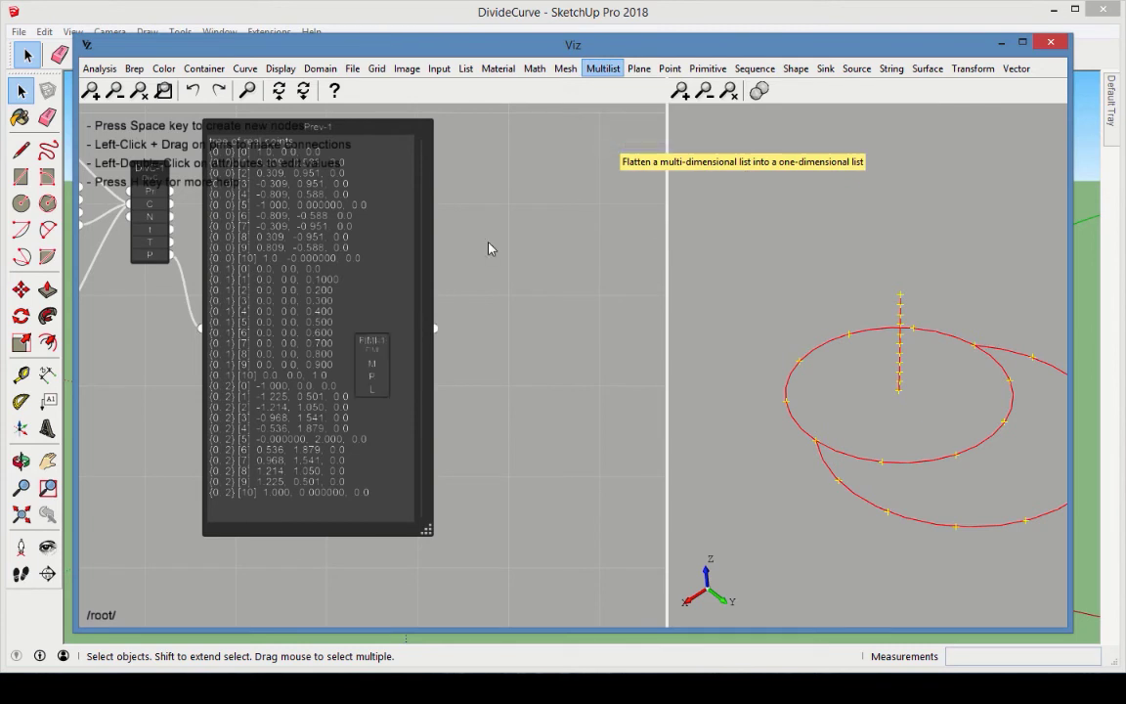
# Step: Feed Divide Curve's point tree through Flatten and expand a preview of the 33-point list
pyautogui.moveTo(371, 367); pyautogui.dragTo(506, 303)
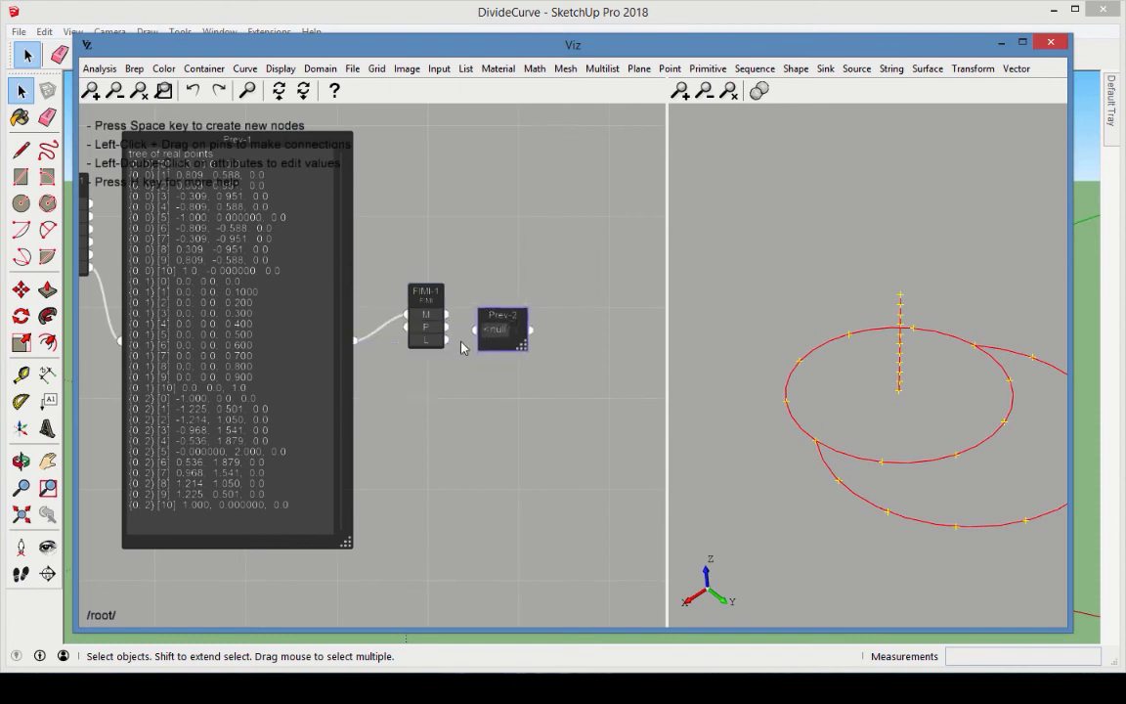
pyautogui.doubleClick(504, 321)
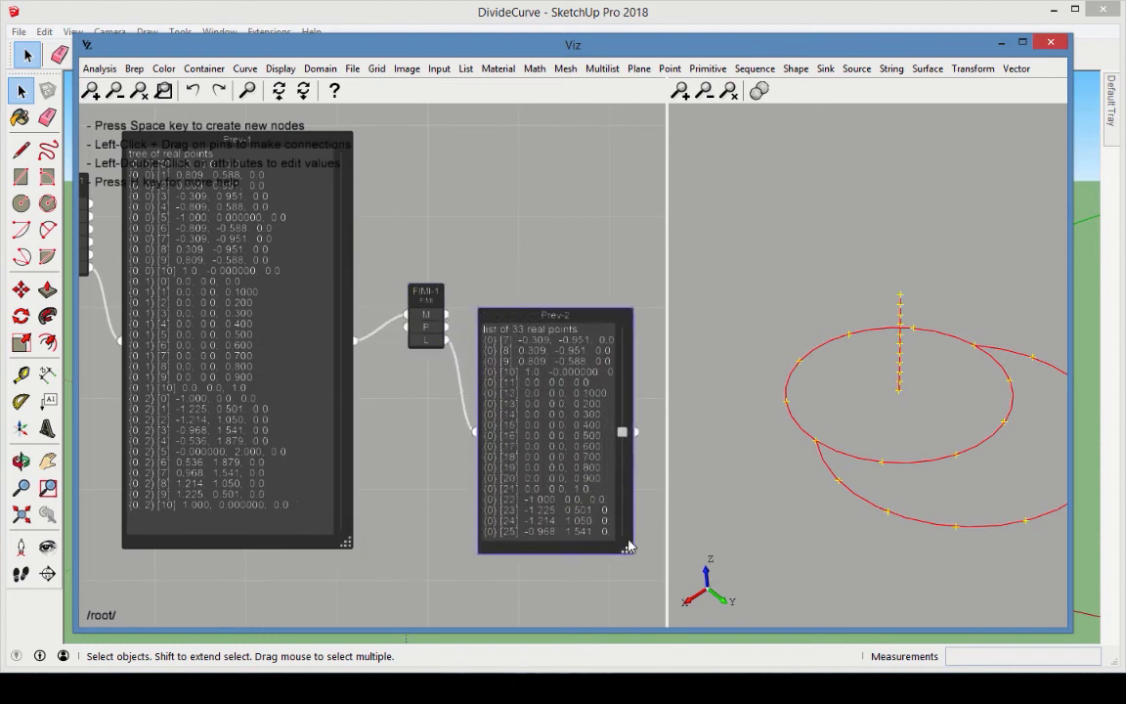